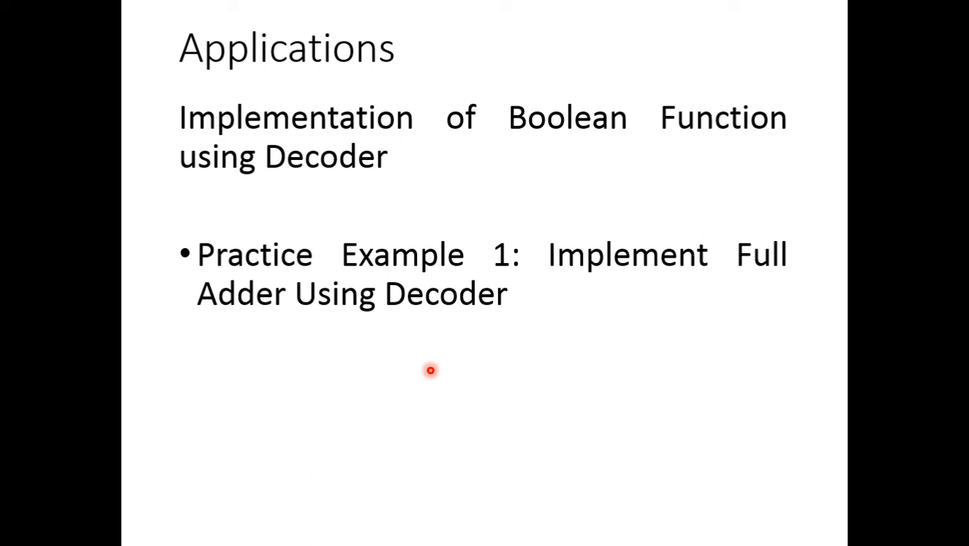
Advance the slideshow past the homework slide to the 4x16-from-two-3x8-decoders practice slide
key("right")
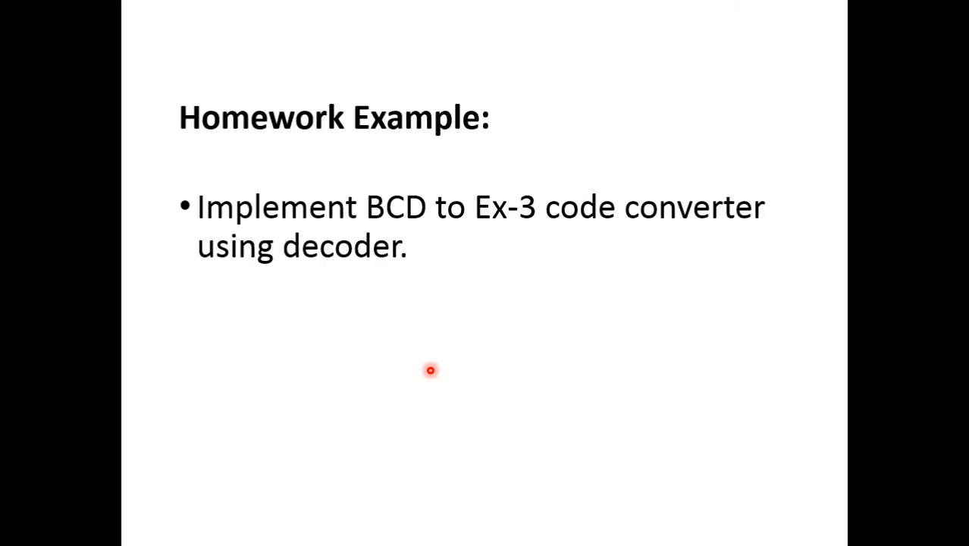
key("Right")
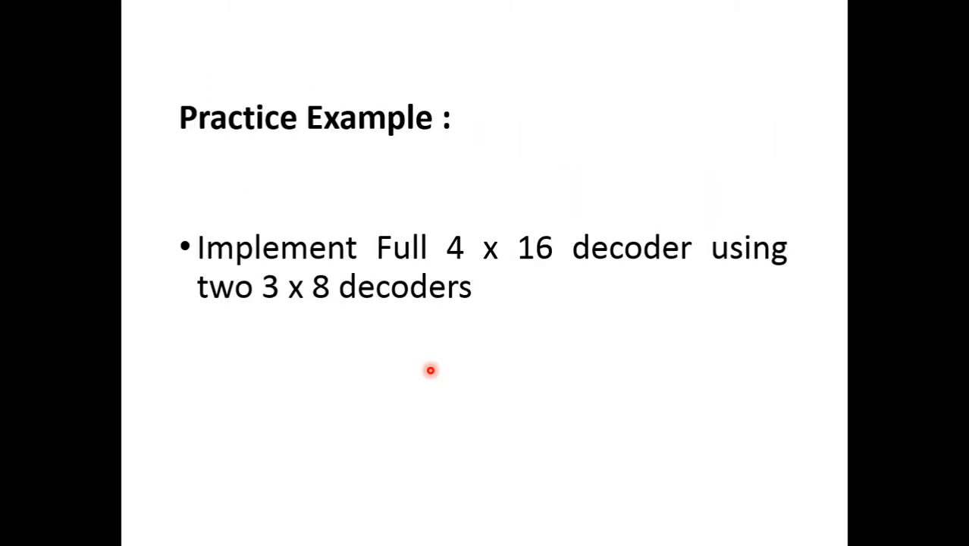